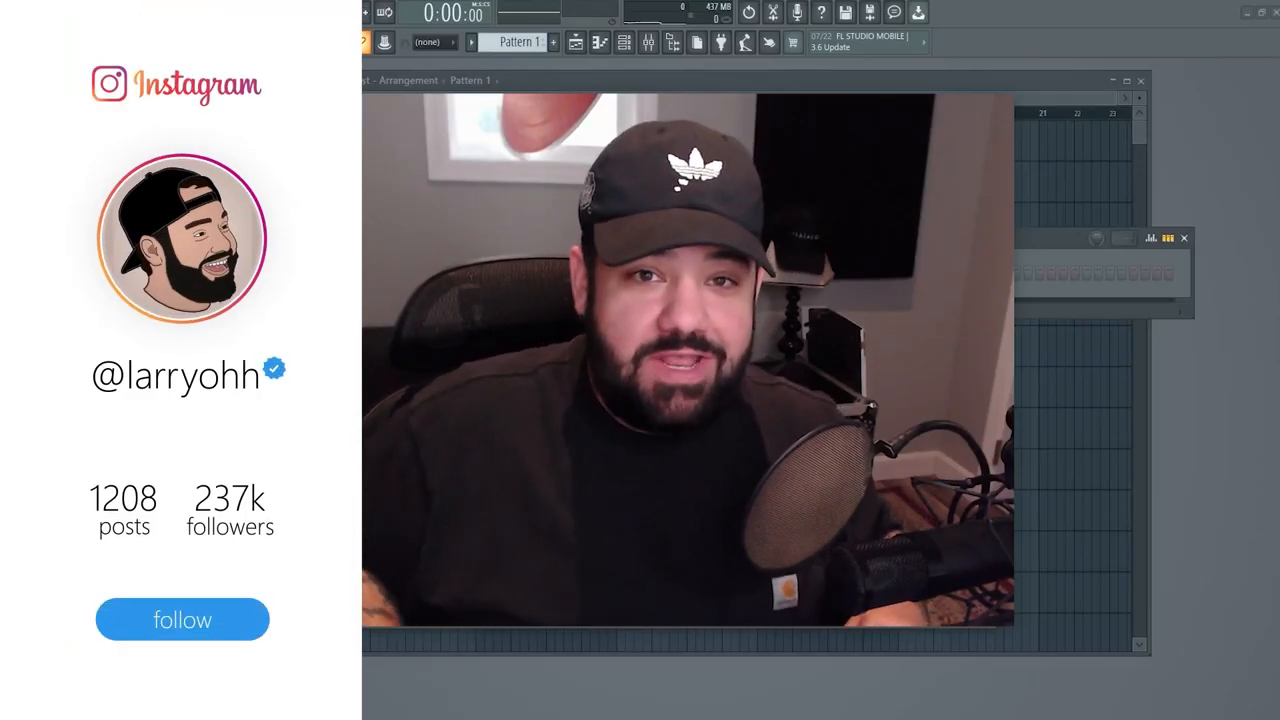
click(182, 619)
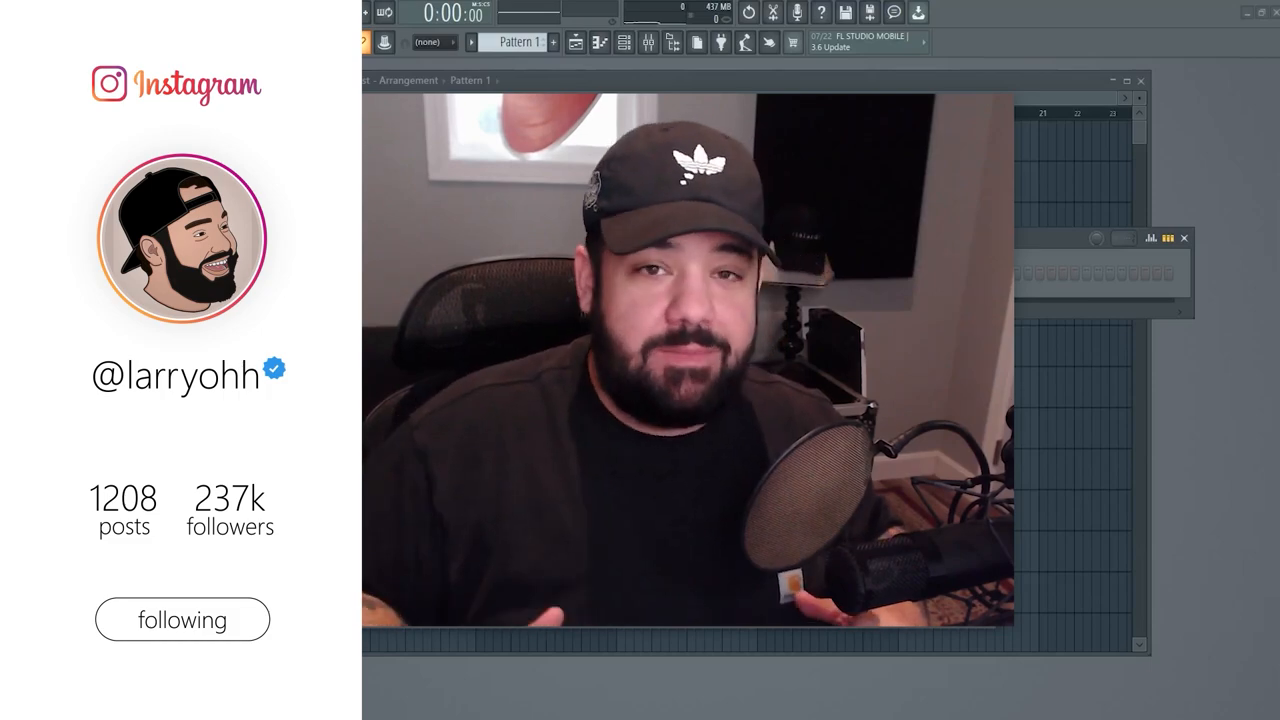